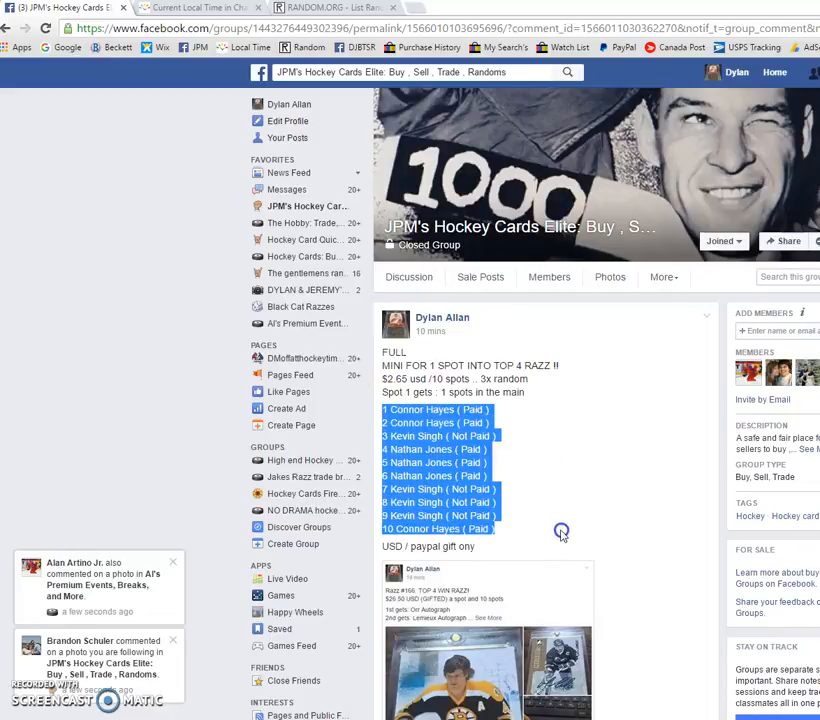
mouse_move(678, 495)
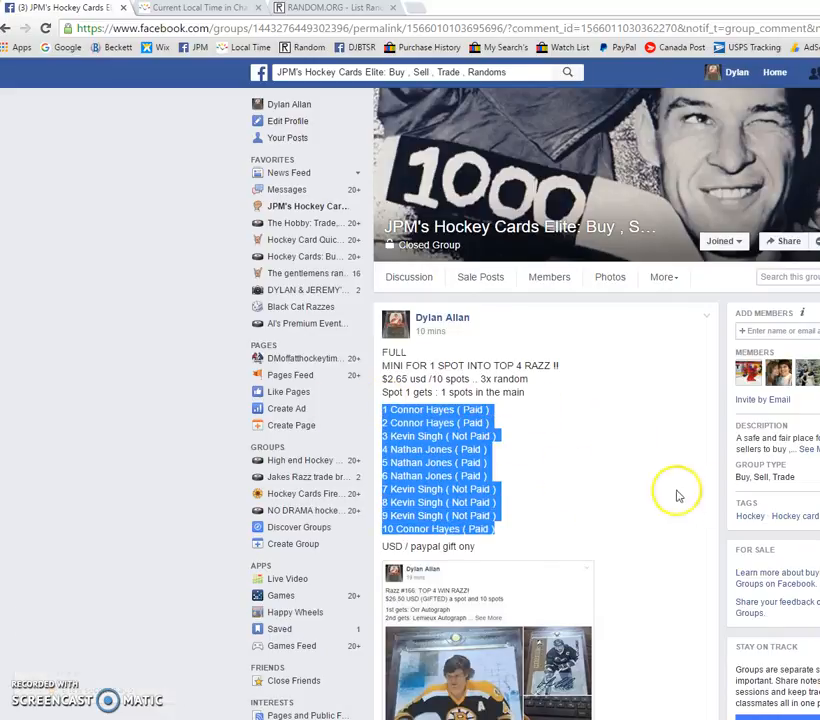
Scroll the group post down to its comments and the latest LIVE comment.
scroll("down", 3)
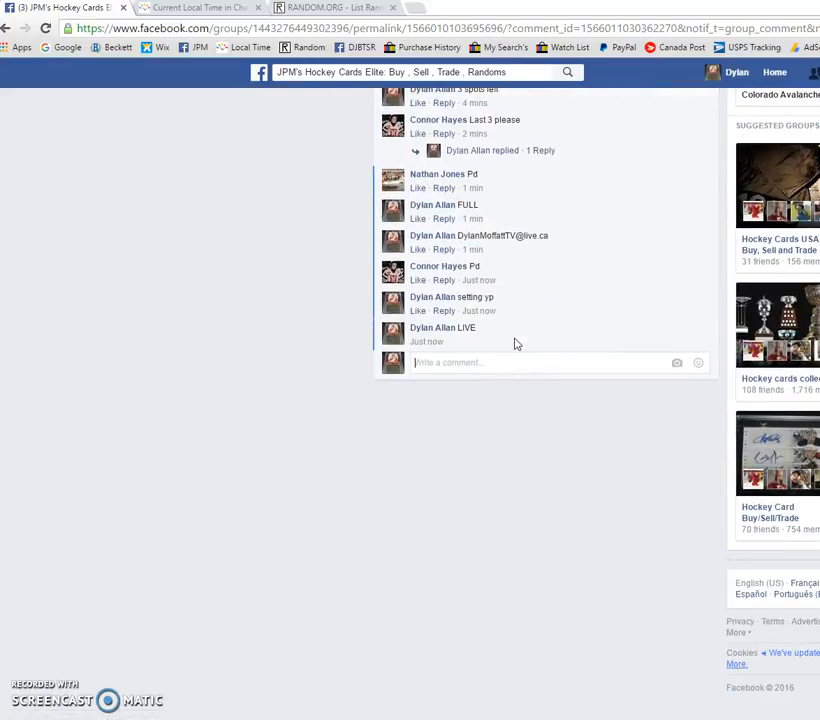
Randomize the ten-name list twice on RANDOM.ORG and copy the timestamp and count.
left_click(340, 7)
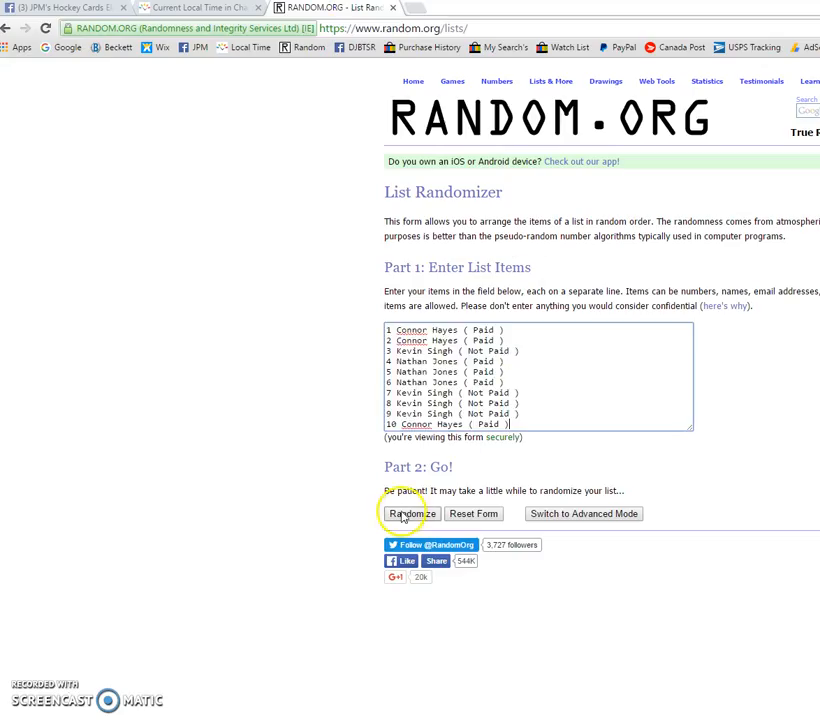
left_click(406, 513)
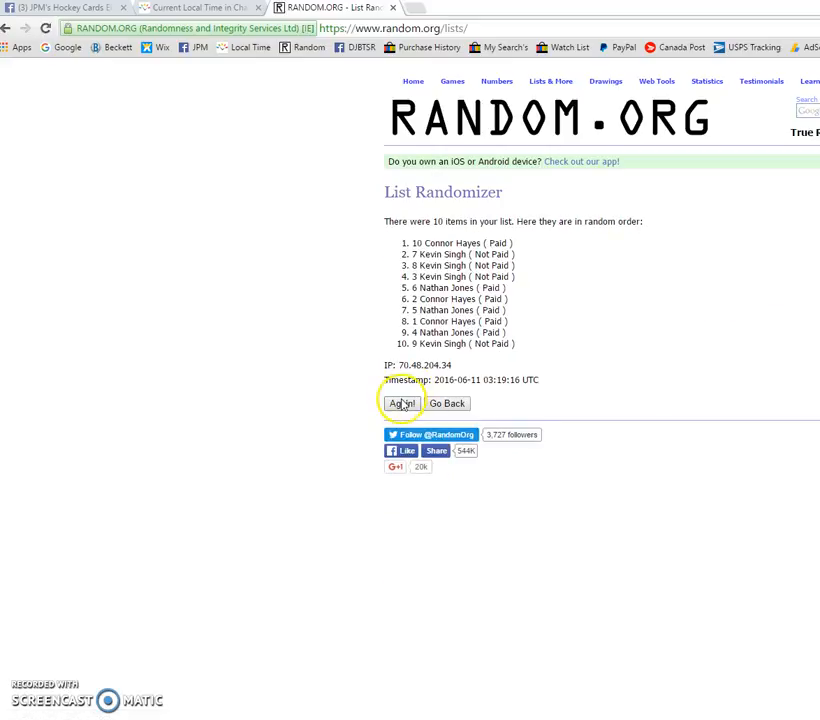
left_click(401, 403)
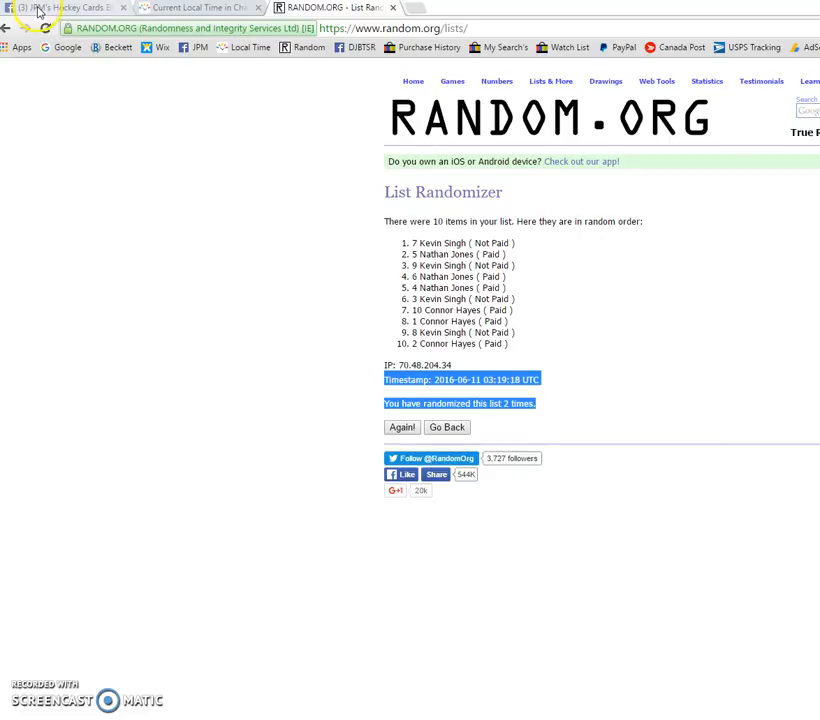
Post the timestamp and 'randomized 2 times' note as a Facebook comment.
left_click(60, 7)
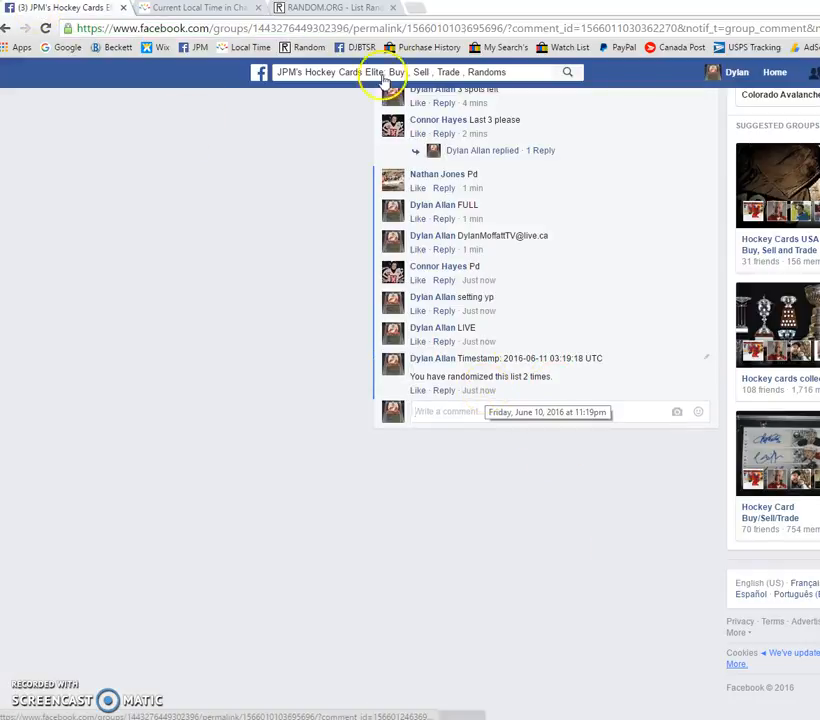
left_click(190, 8)
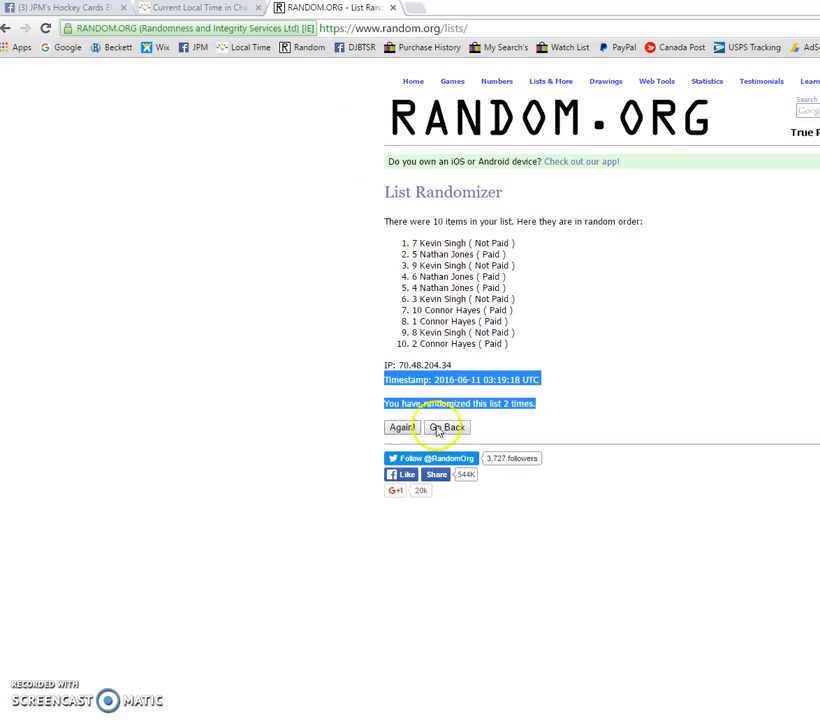
Randomize the list a third time and post its timestamp as a Facebook comment.
left_click(401, 427)
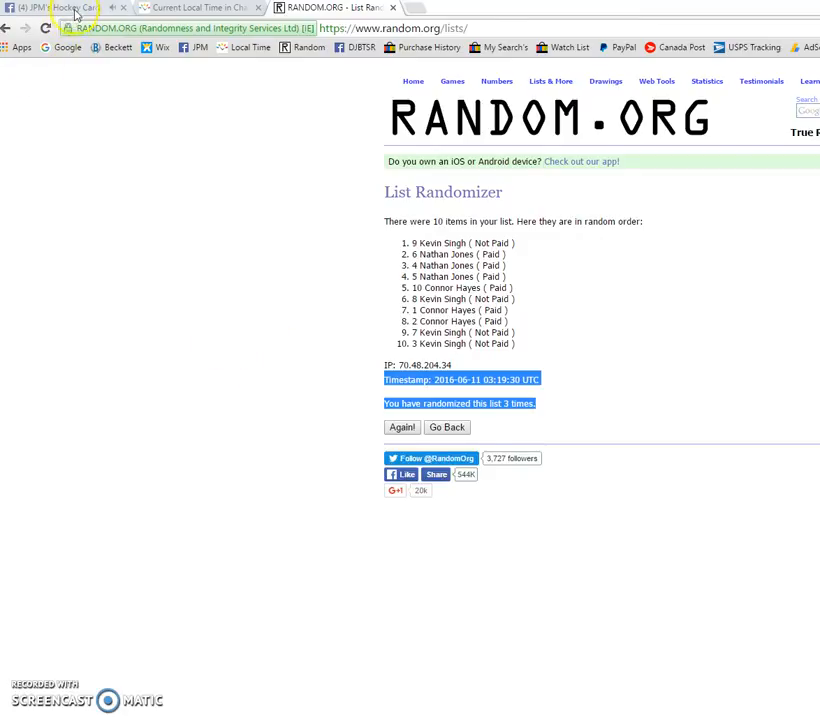
left_click(60, 8)
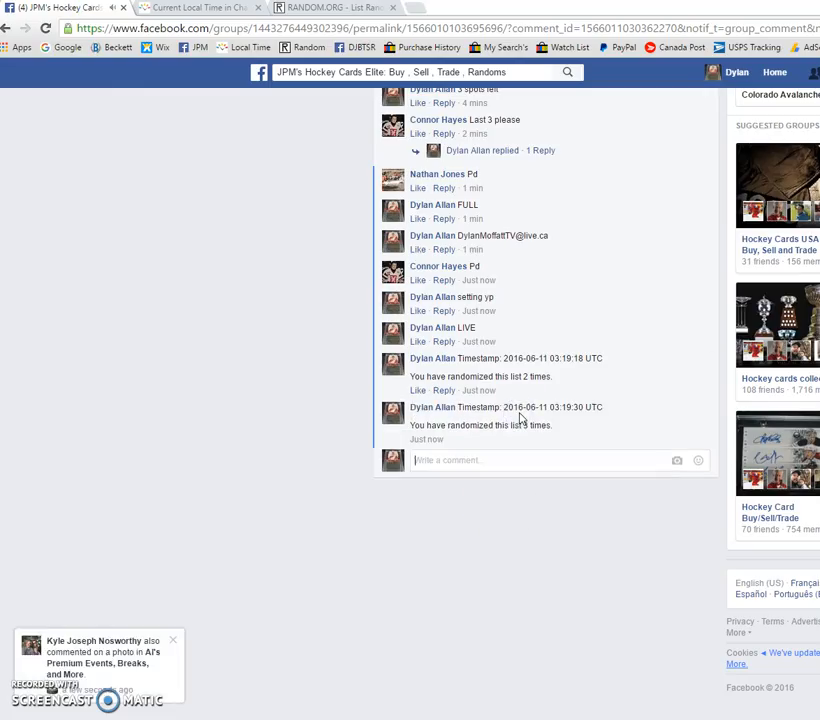
mouse_move(478, 440)
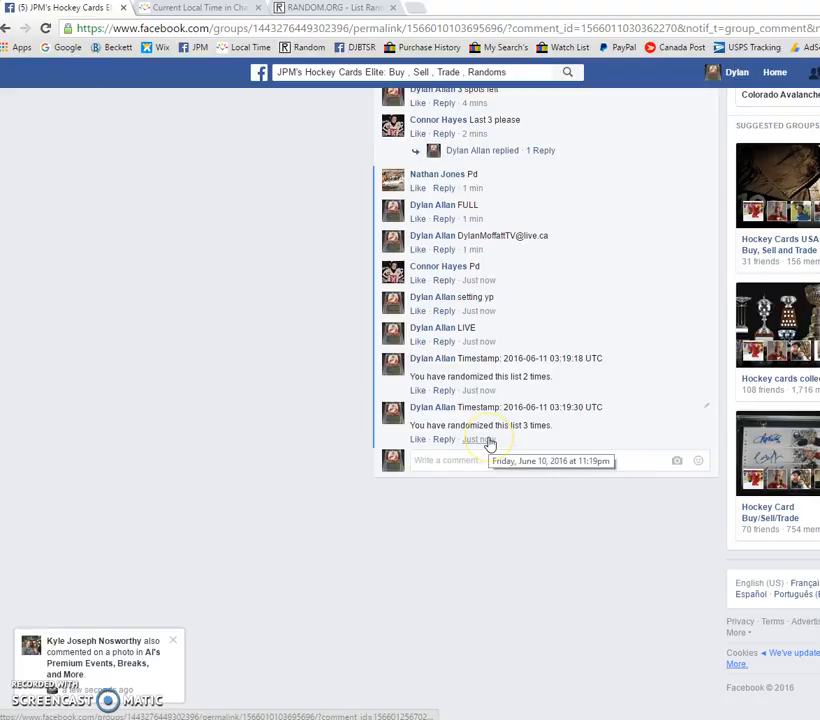
left_click(333, 8)
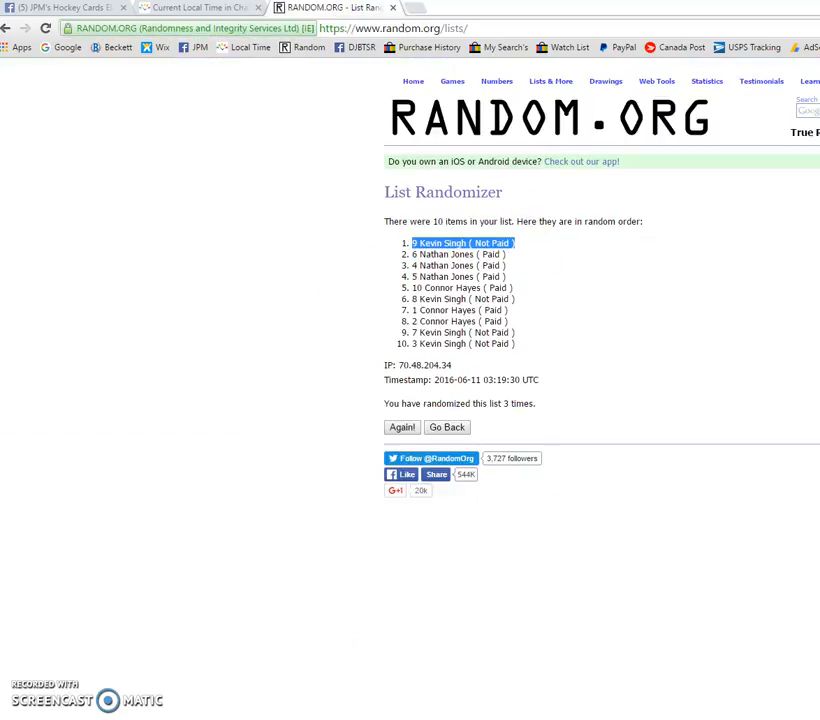
left_click(65, 7)
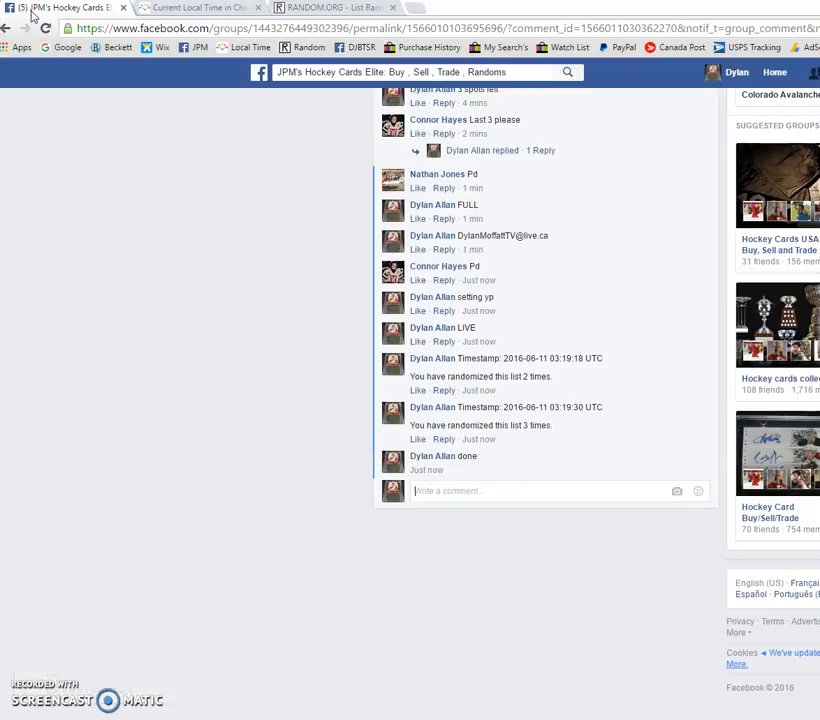